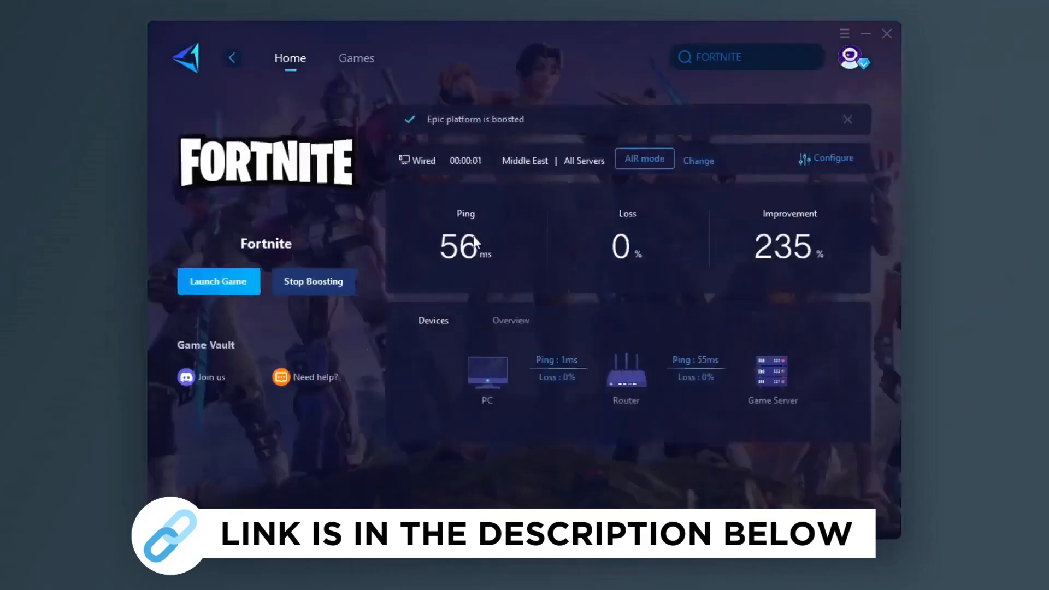
Launch nvidiaProfileInspector.exe from D:\Downloads\New folder (2)\nvidiaProfileInspector.
left_click(356, 58)
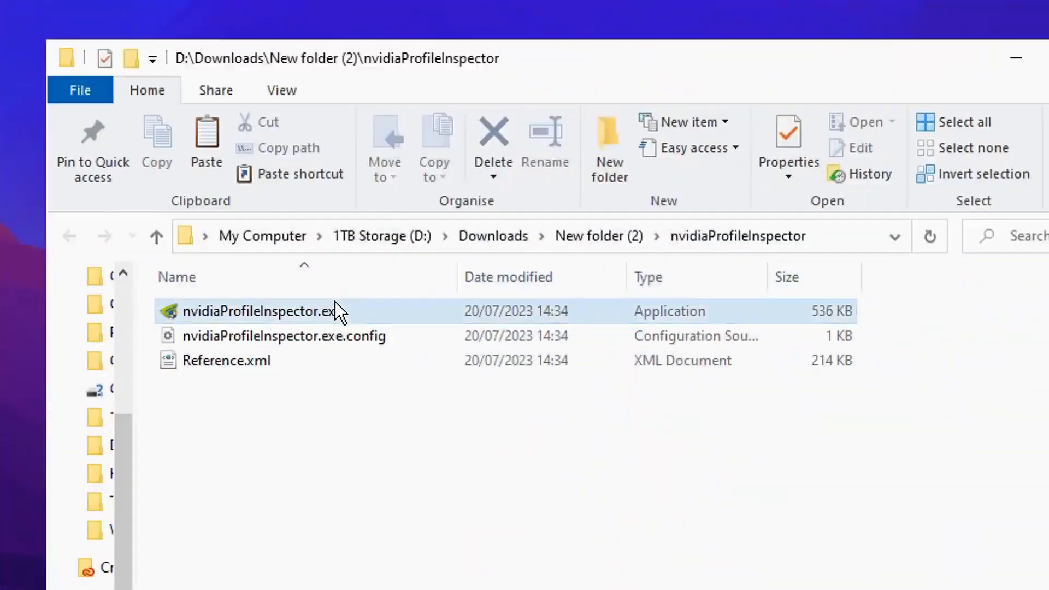
left_click(260, 312)
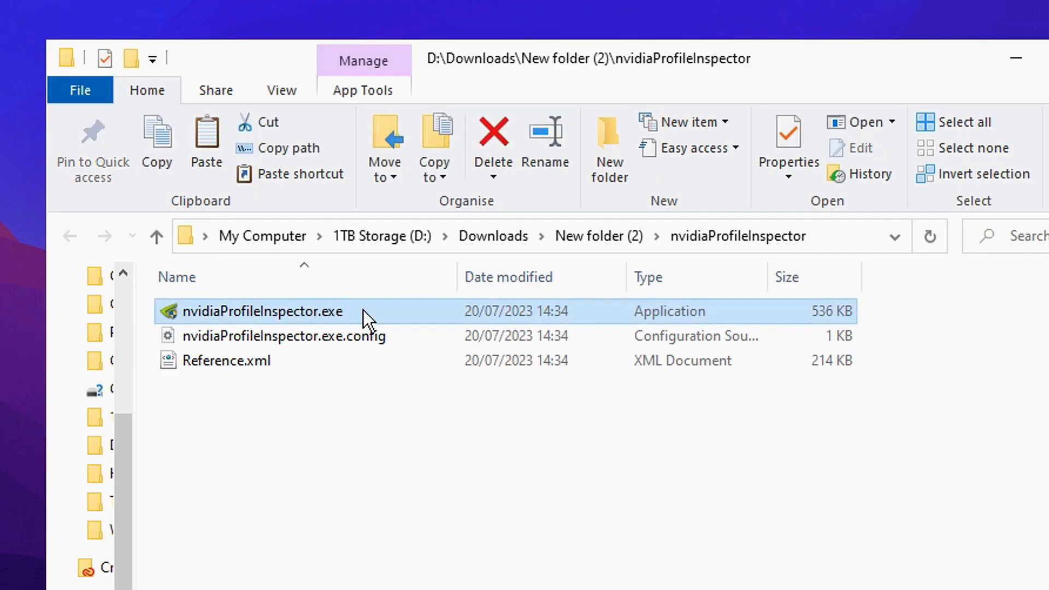
mouse_move(194, 321)
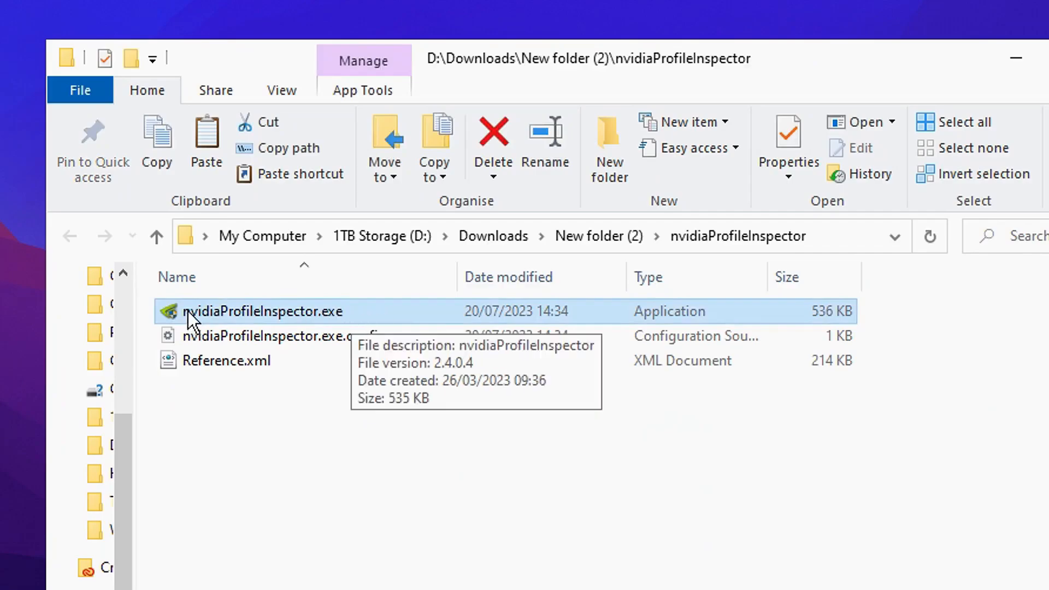
mouse_move(434, 325)
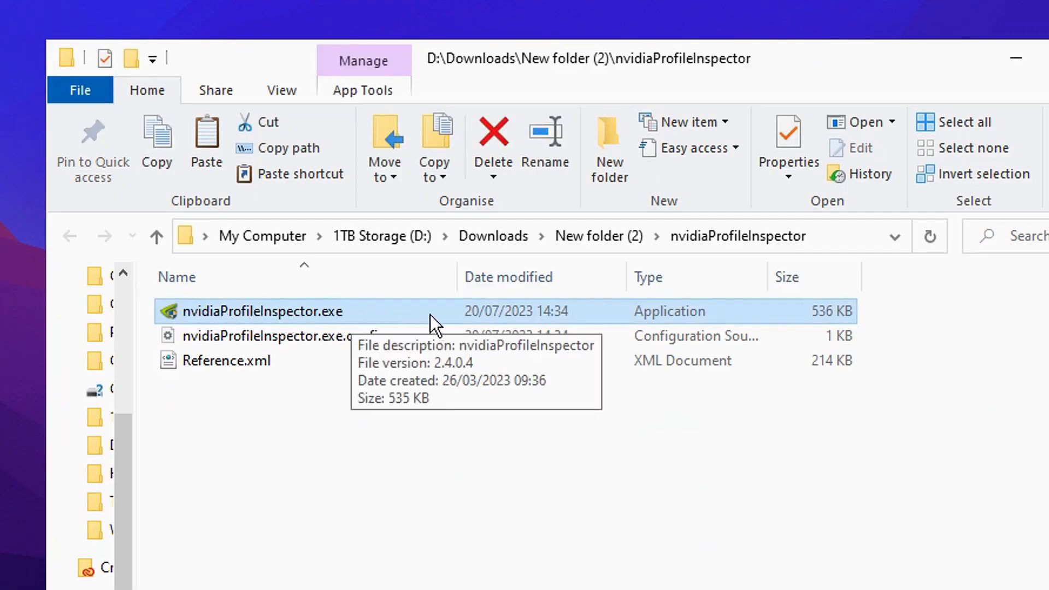
double_click(261, 312)
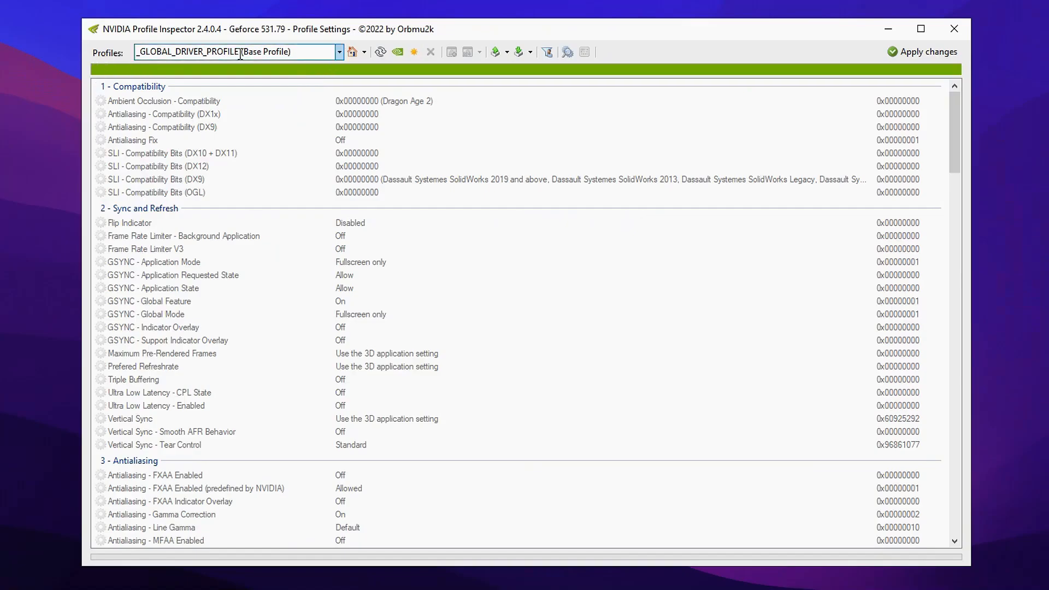
Load the Fortnite profile by searching 'fortnite' in the Profiles list.
left_click(339, 51)
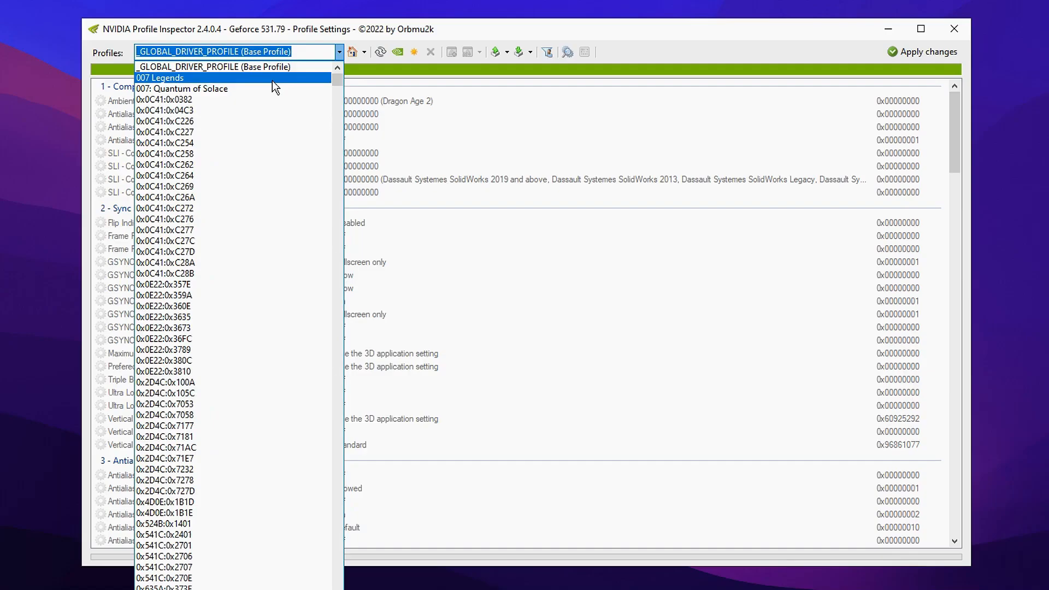
type("f")
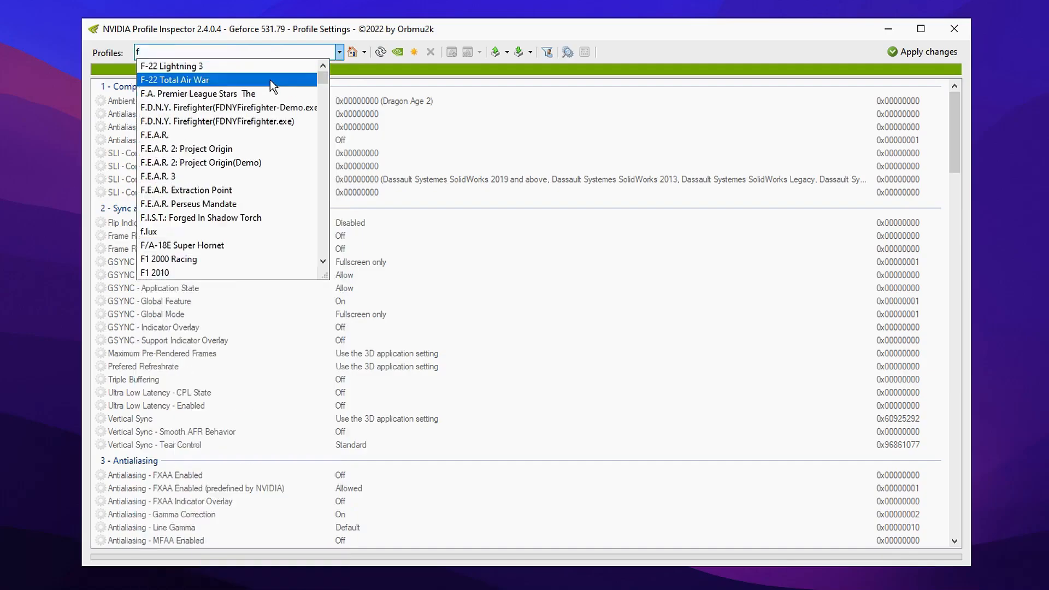
type("ortnite")
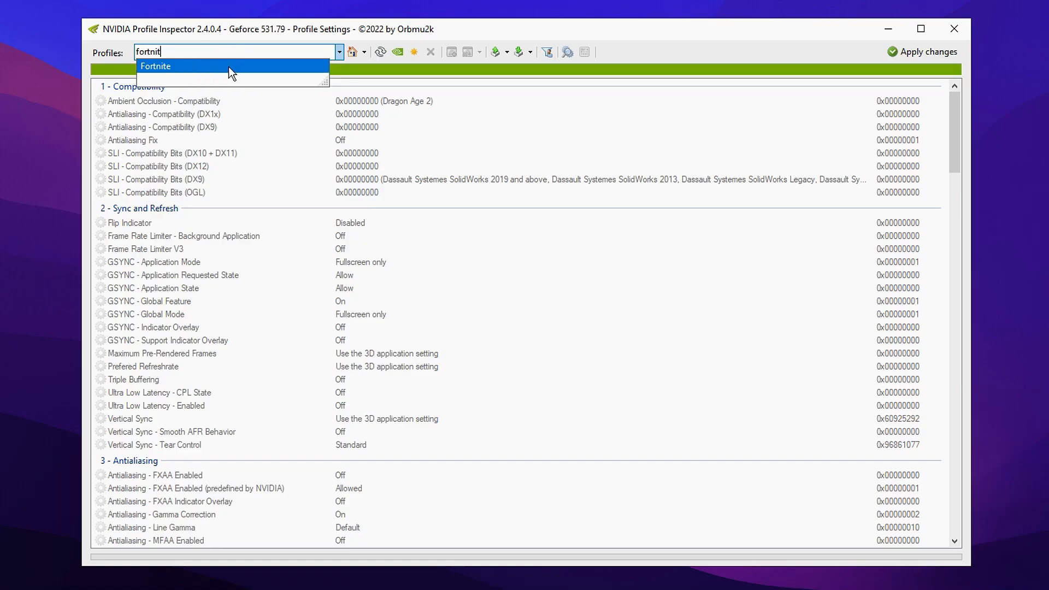
left_click(155, 65)
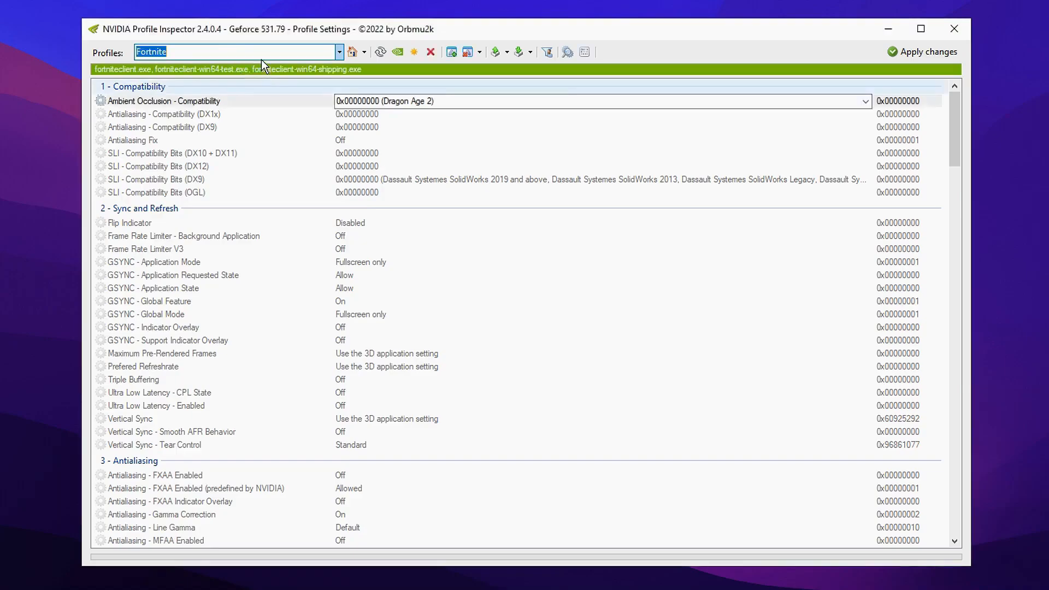
Set Antialiasing - Transparency Supersampling to 0x00000008 AA_MODE_REPLAY_MODE_ALL.
scroll("down", 3)
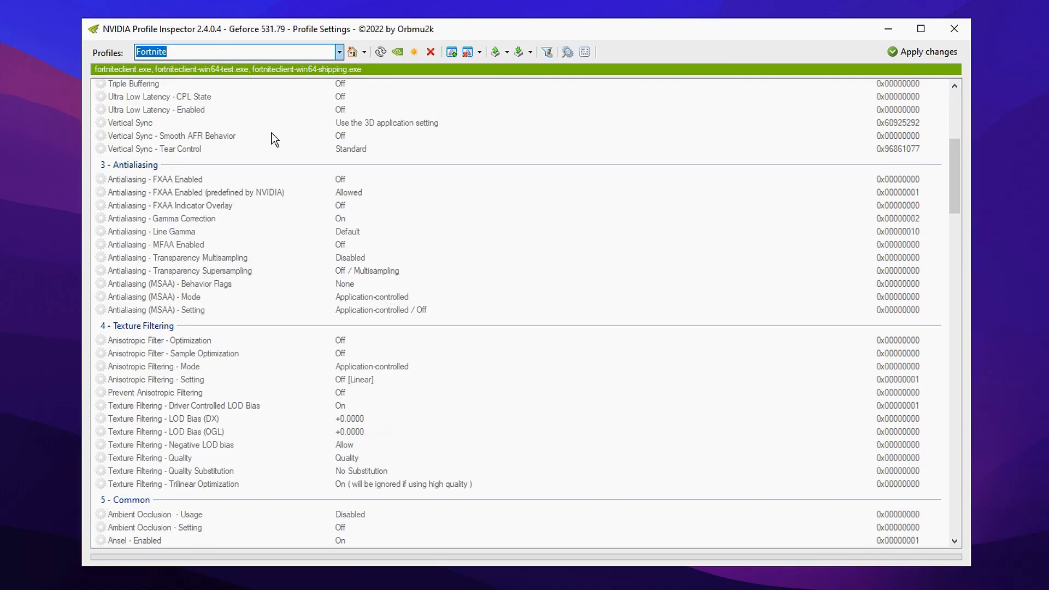
mouse_move(372, 199)
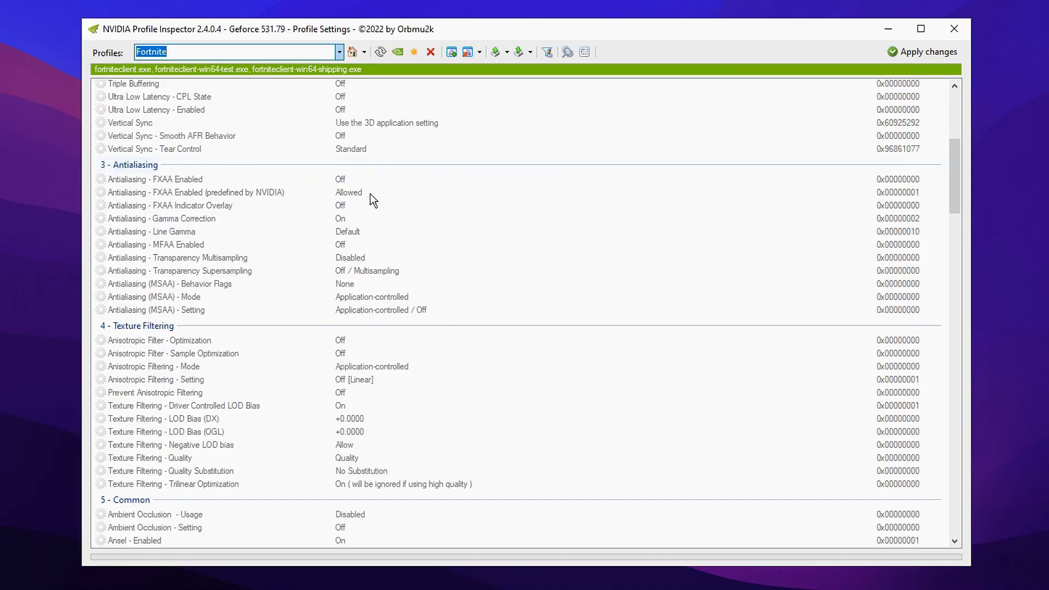
mouse_move(377, 278)
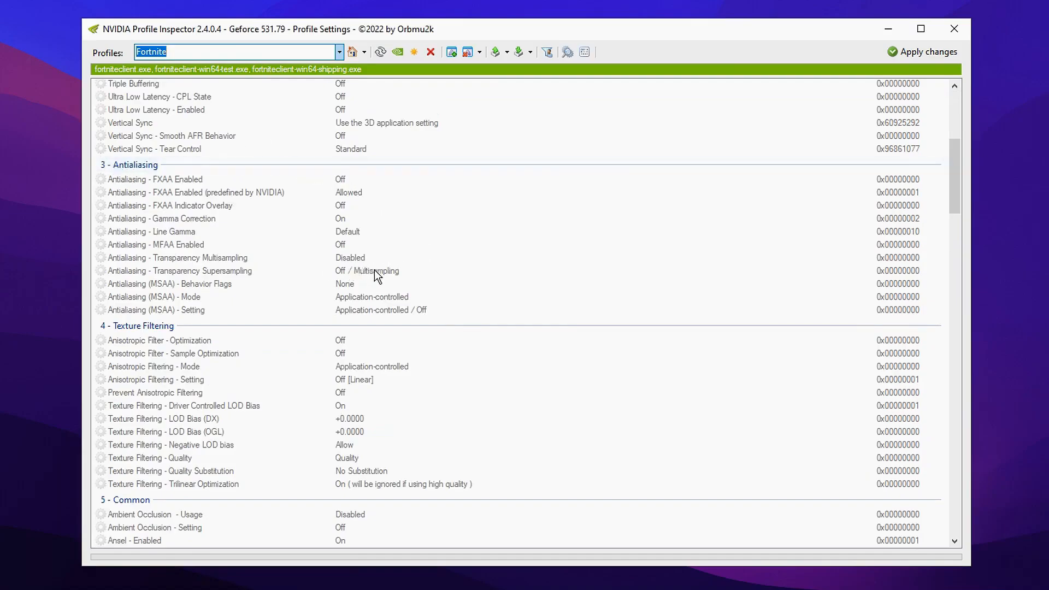
left_click(179, 270)
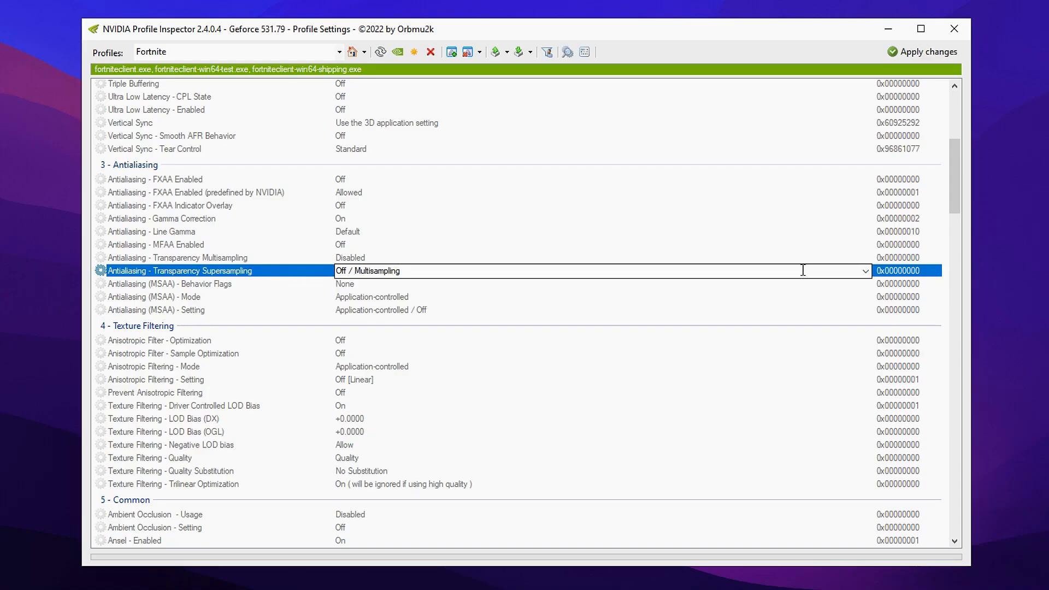
left_click(865, 271)
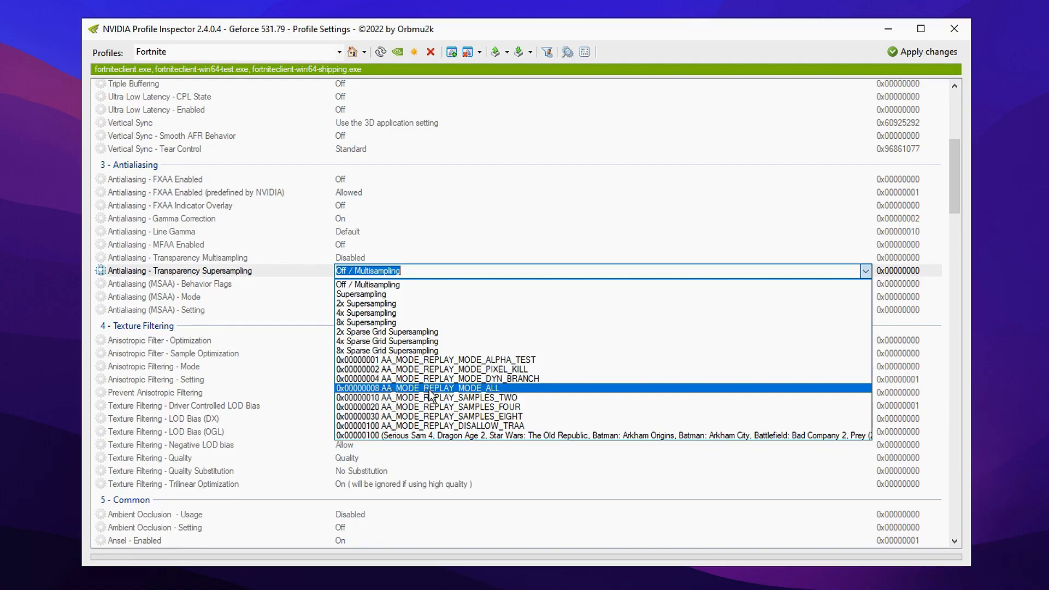
left_click(417, 388)
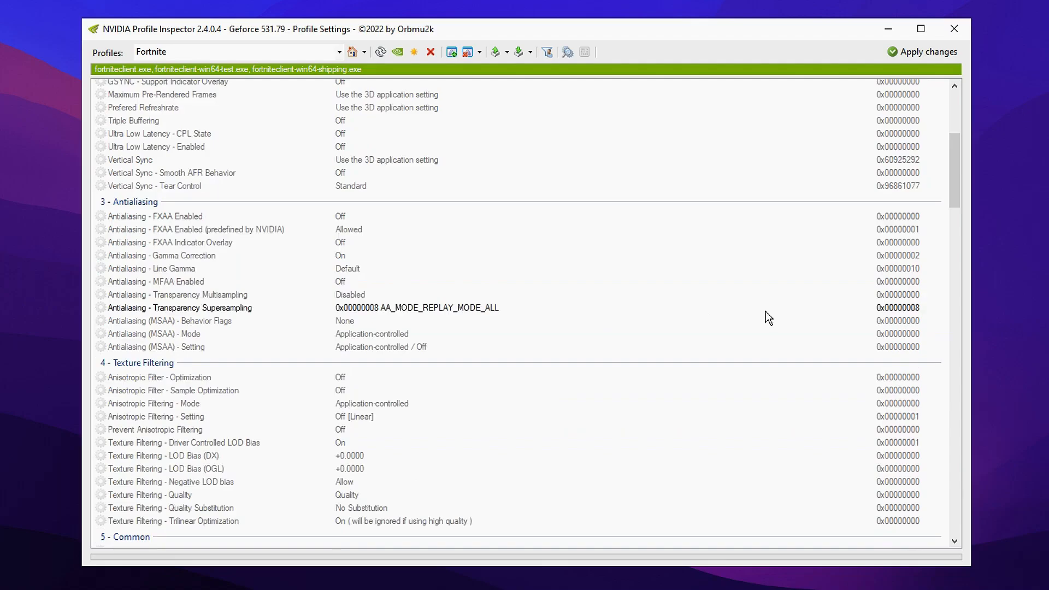
scroll("down", 3)
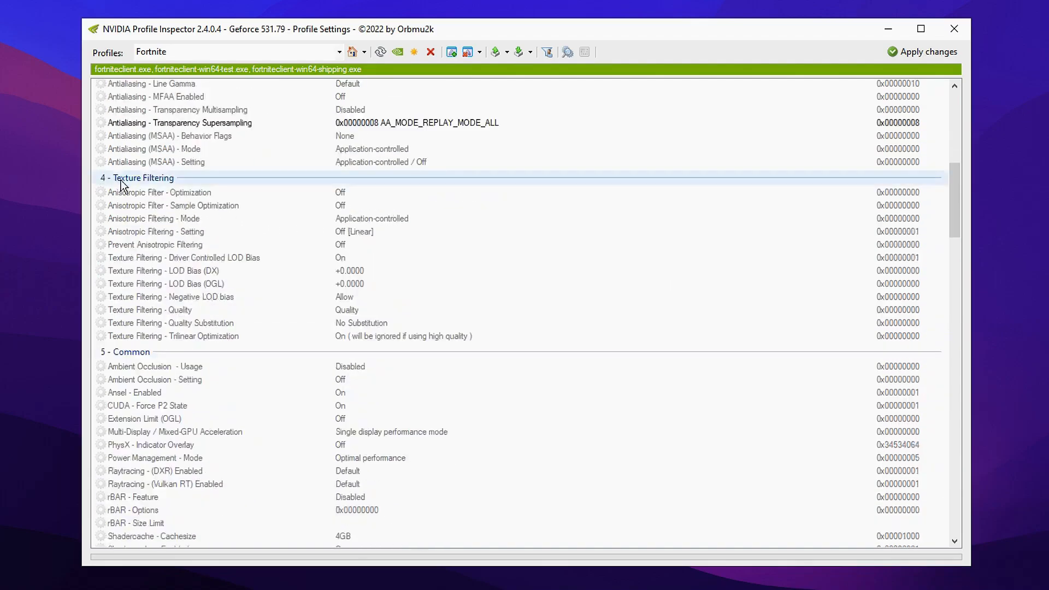
mouse_move(132, 261)
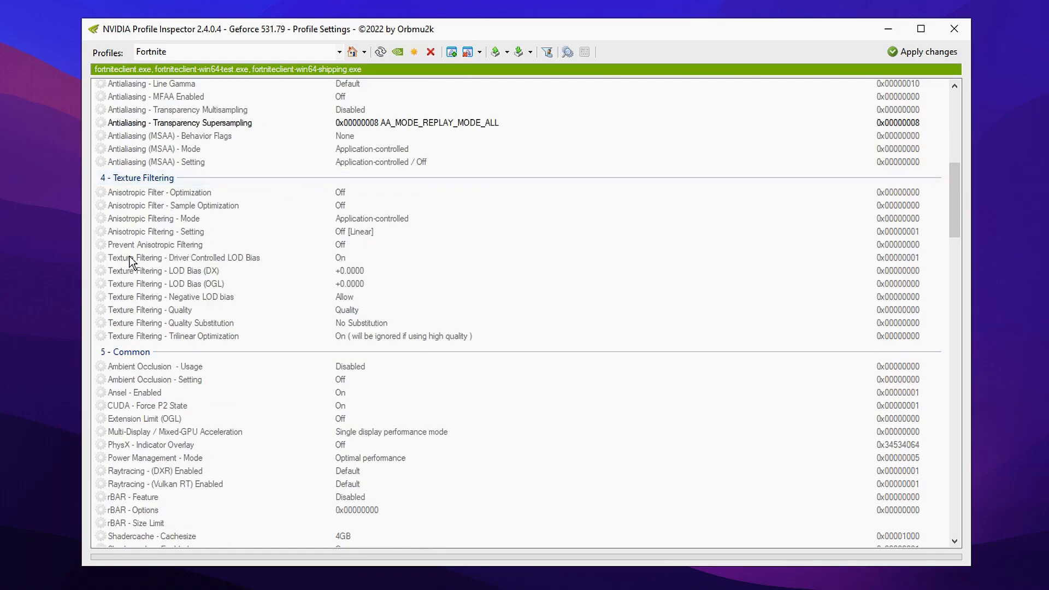
Turn Driver Controlled LOD Bias Off and set DX and OGL texture LOD bias to +3.0000.
left_click(185, 258)
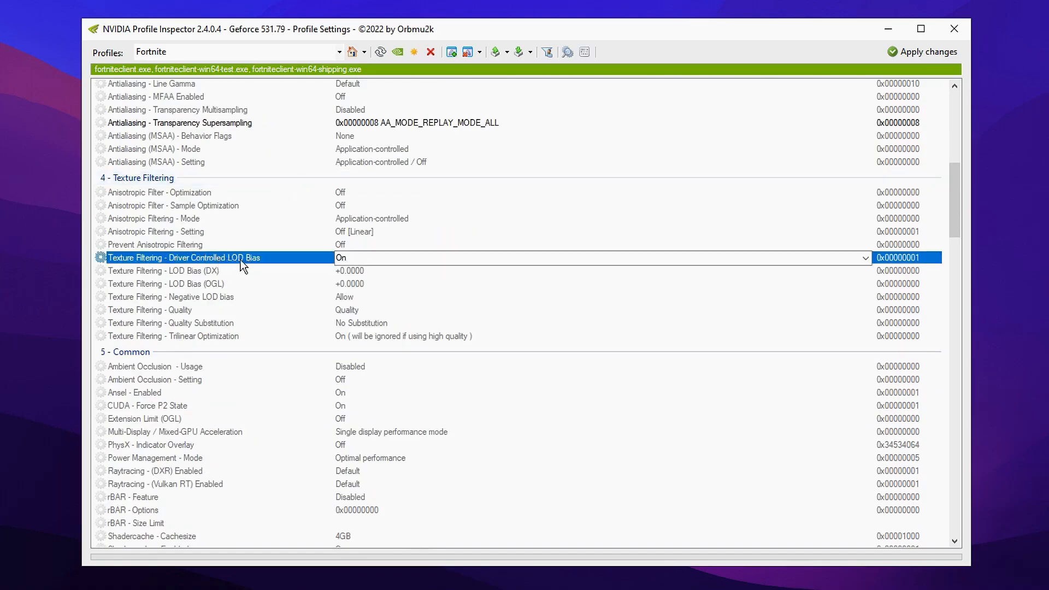
mouse_move(806, 272)
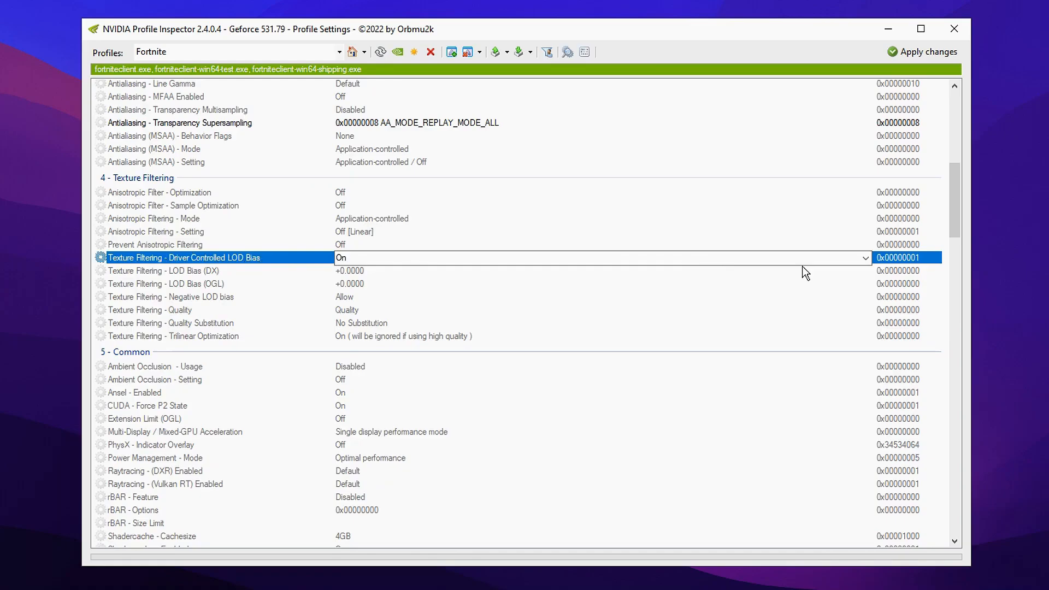
left_click(864, 258)
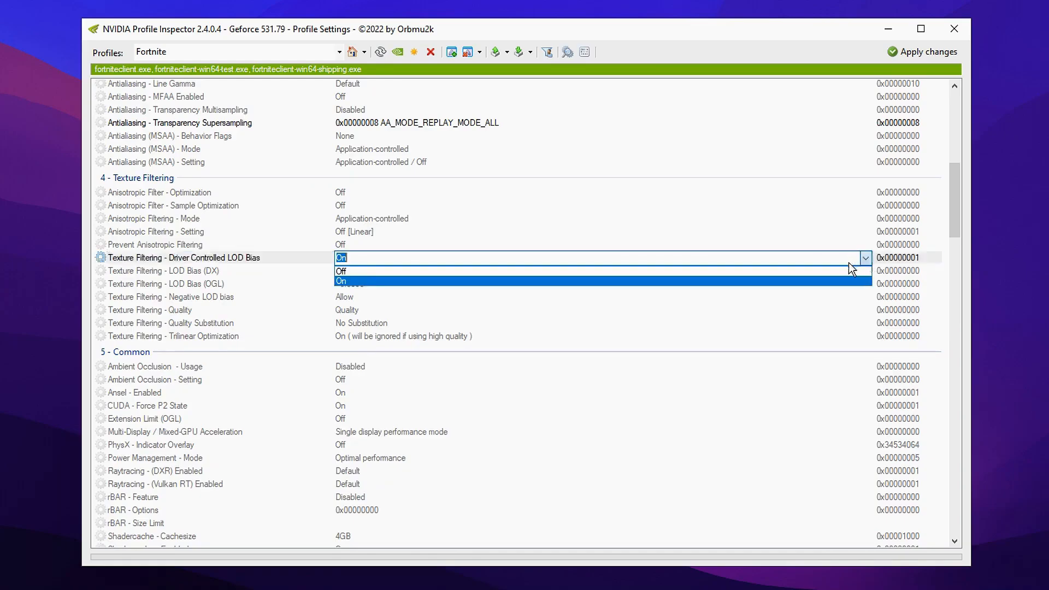
left_click(341, 271)
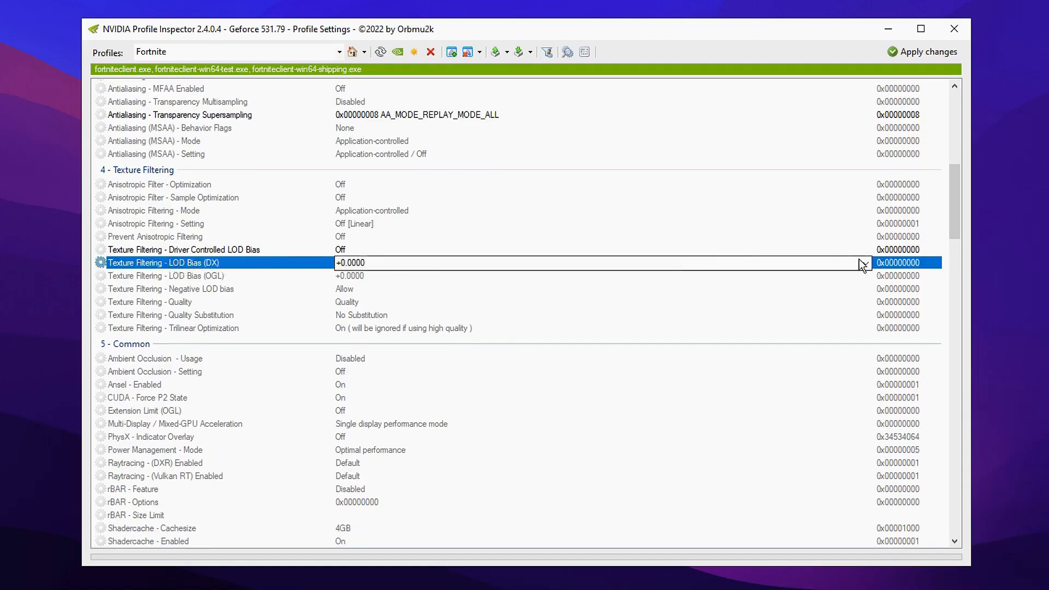
left_click(863, 262)
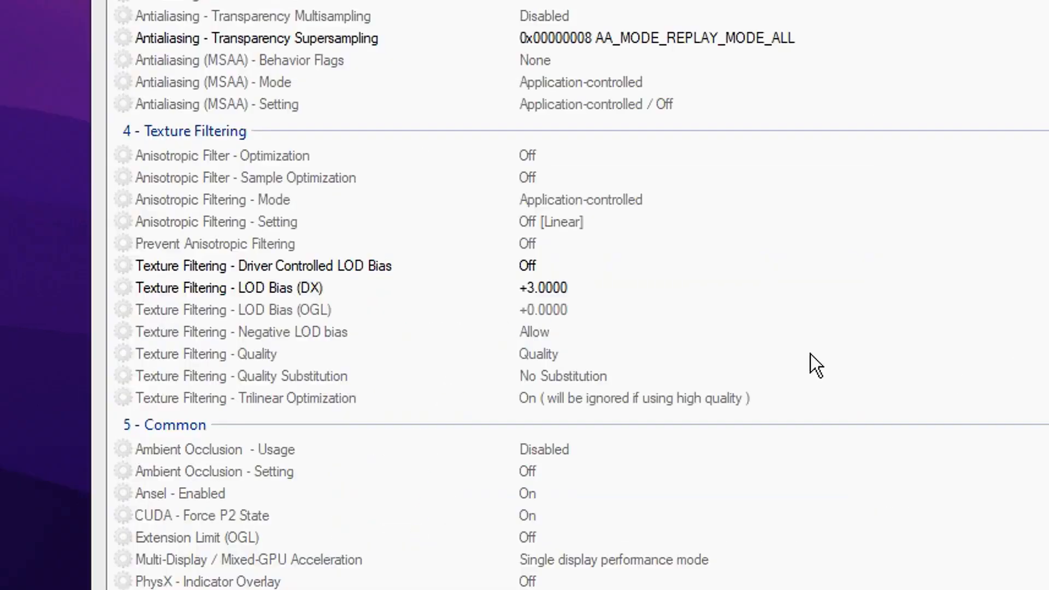
left_click(231, 309)
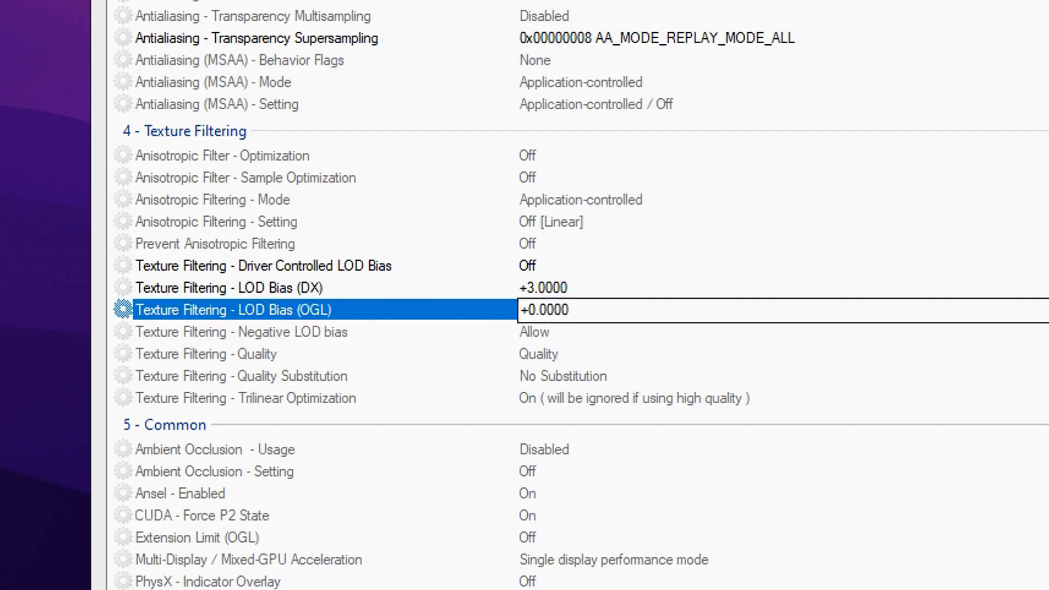
left_click(803, 309)
type("+3.0000")
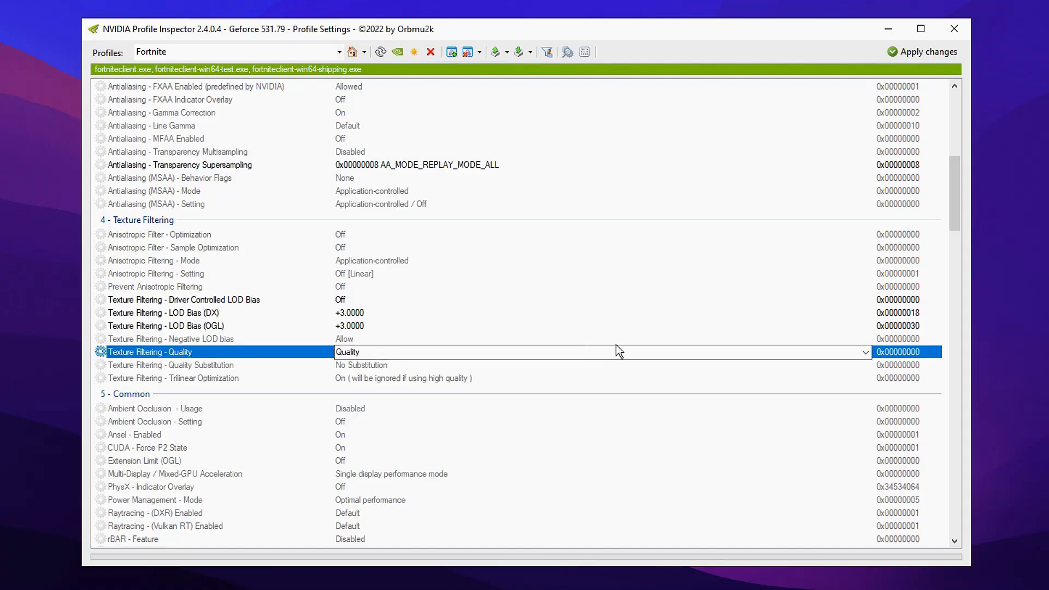
Set Texture Filtering - Quality to Performance for the Fortnite profile.
left_click(864, 352)
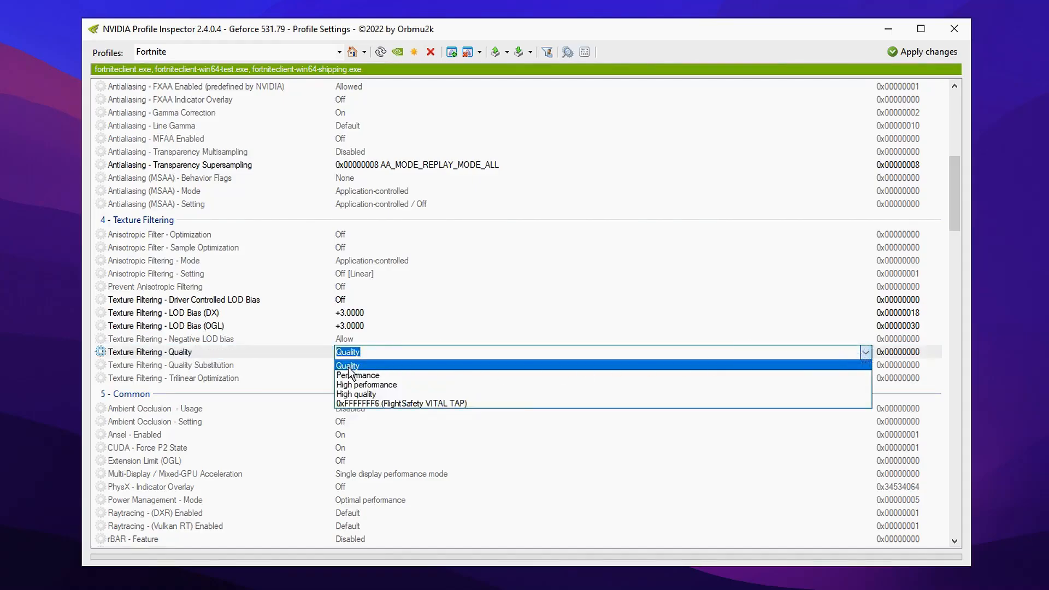
left_click(356, 395)
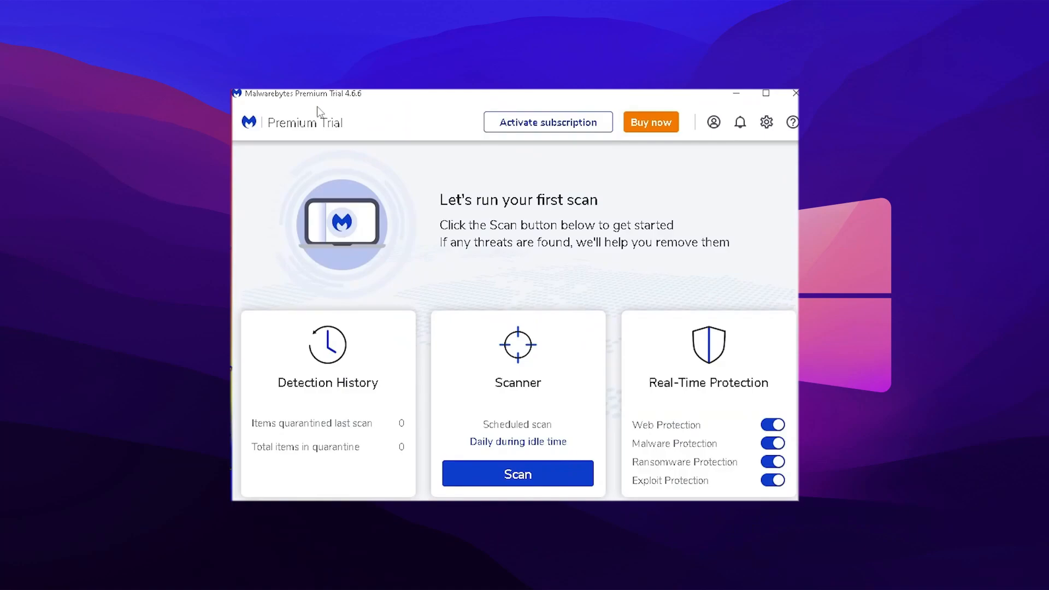
mouse_move(368, 122)
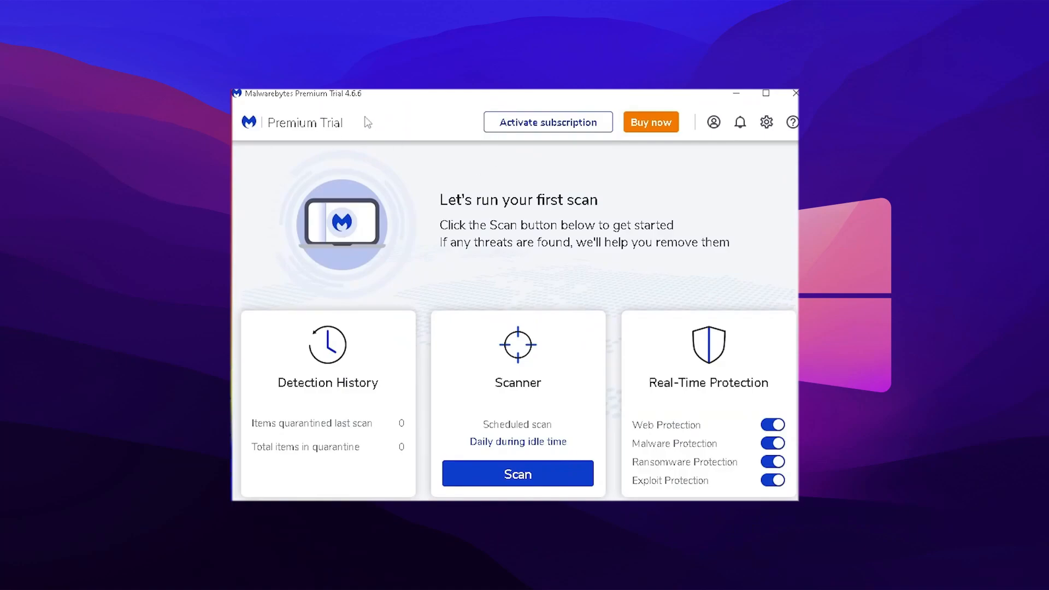
mouse_move(515, 279)
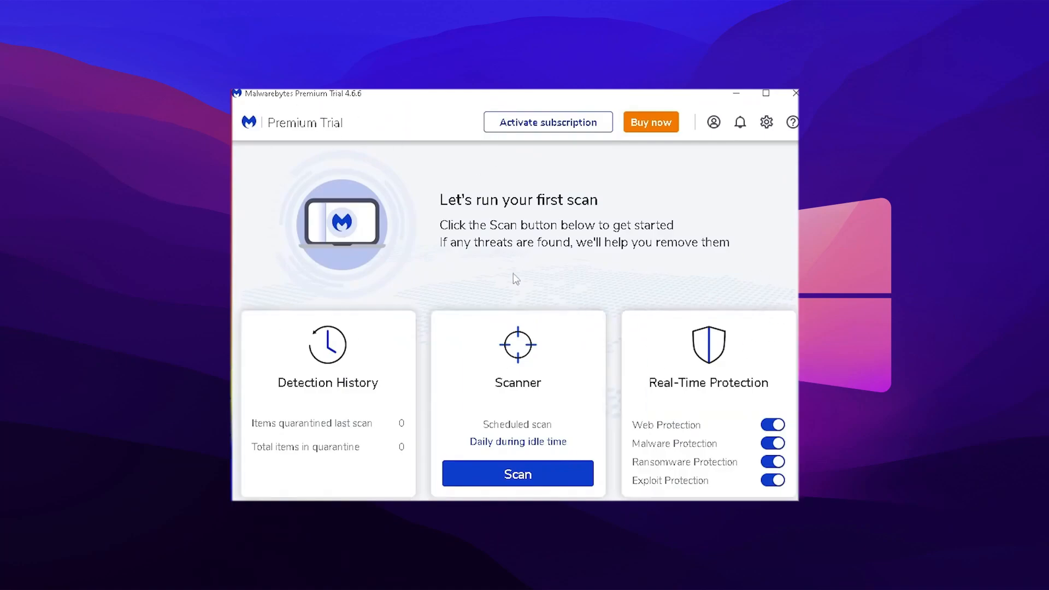
mouse_move(521, 270)
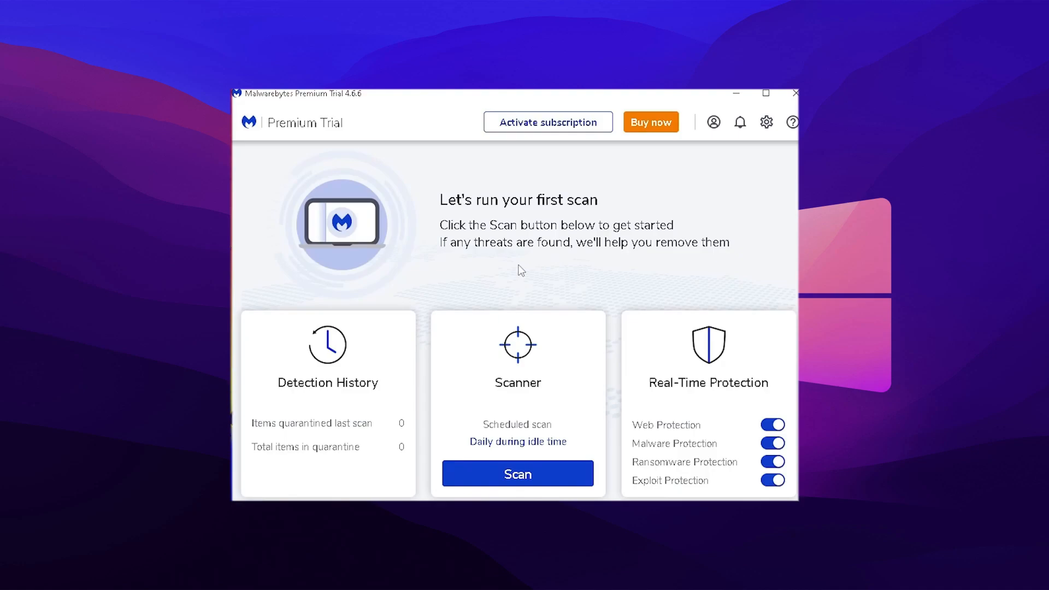
mouse_move(527, 300)
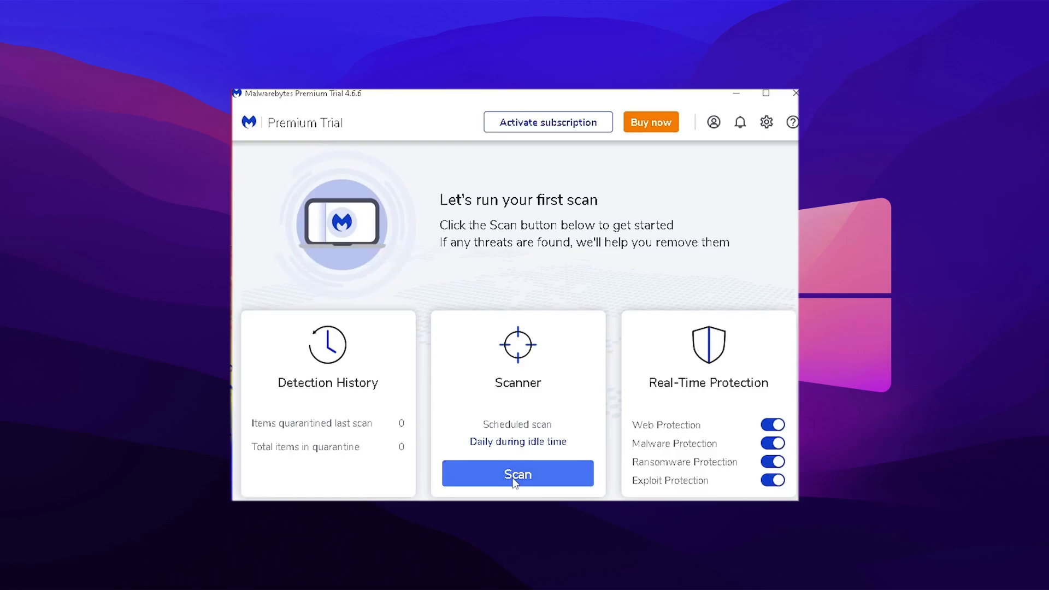
Start a Malwarebytes Threat Scan from the dashboard.
left_click(517, 473)
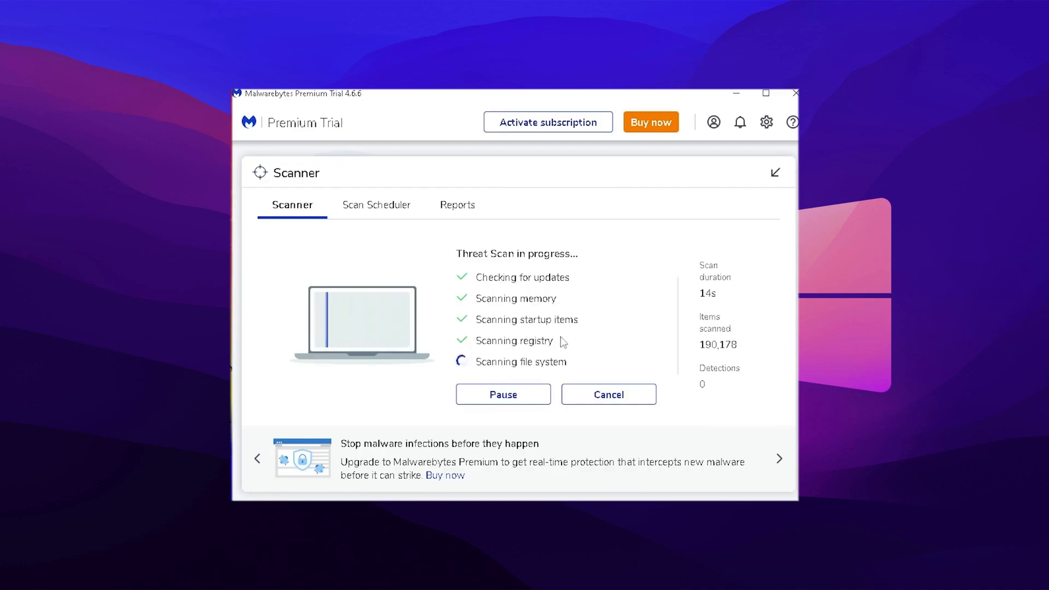
mouse_move(633, 346)
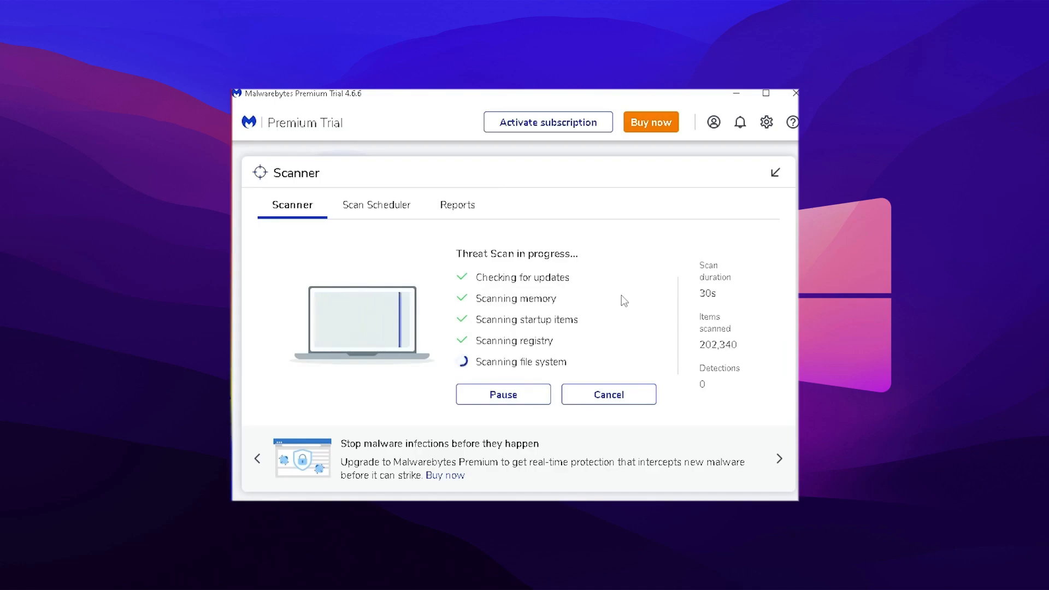
mouse_move(718, 362)
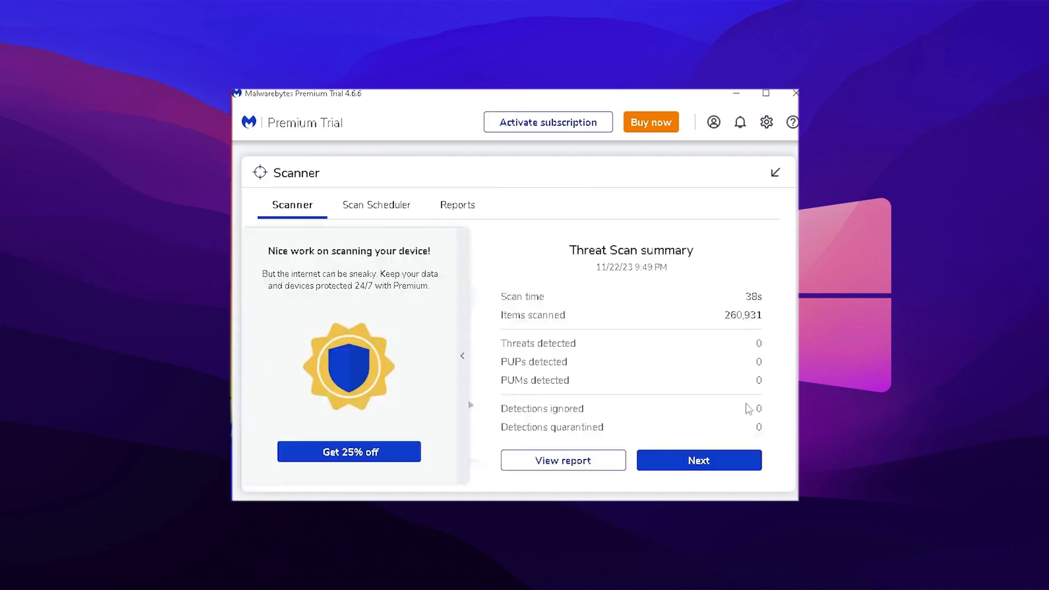
Continue past the clean scan summary and save the Weekly (recommended) scan schedule.
left_click(698, 460)
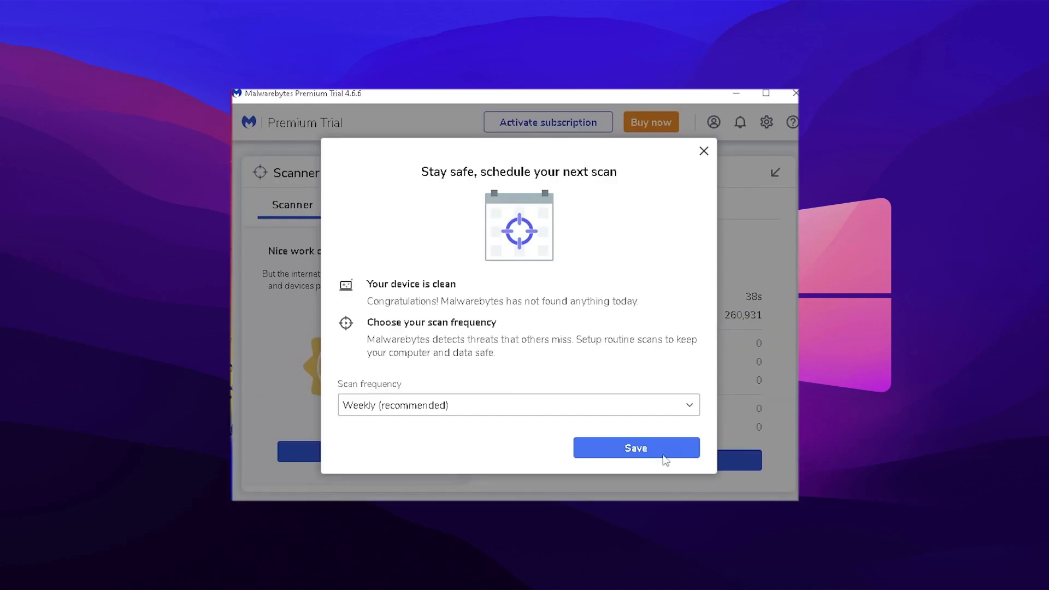
left_click(636, 448)
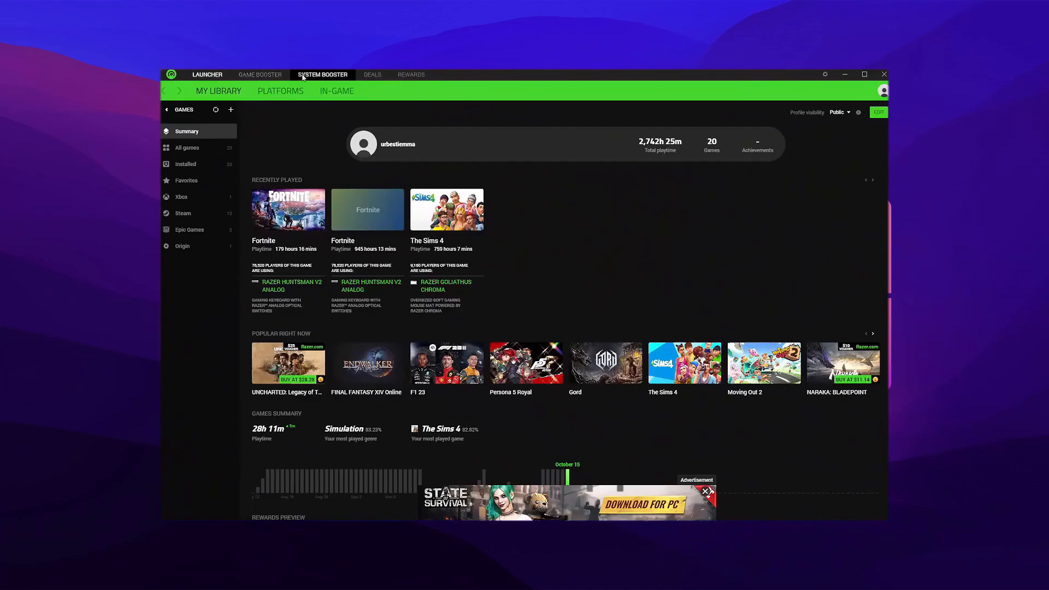
Go to Game Booster > Booster Prime and select the Fortnite tile under Installed Games.
left_click(260, 75)
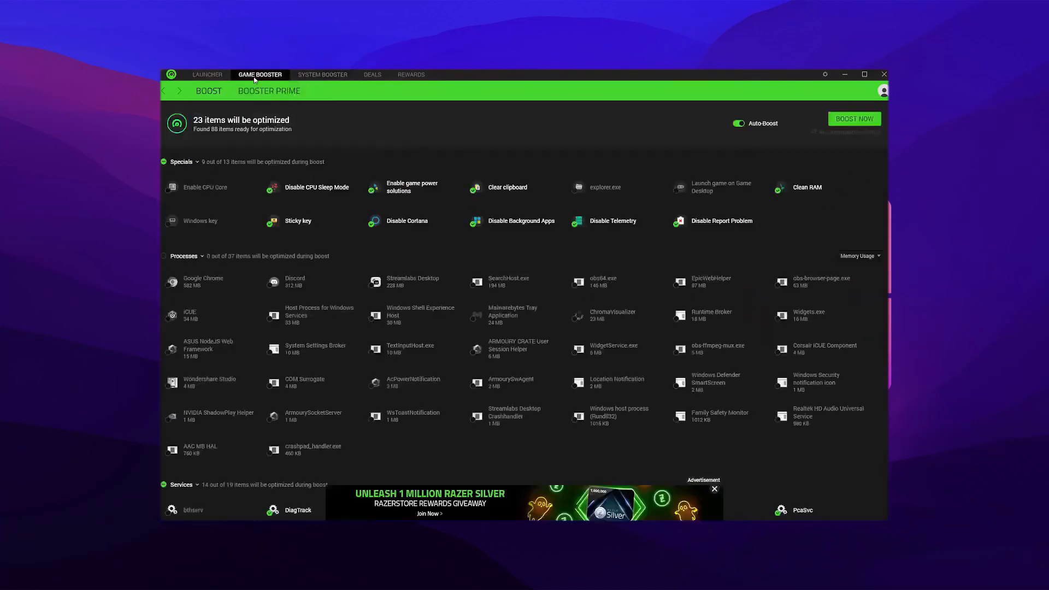
left_click(269, 91)
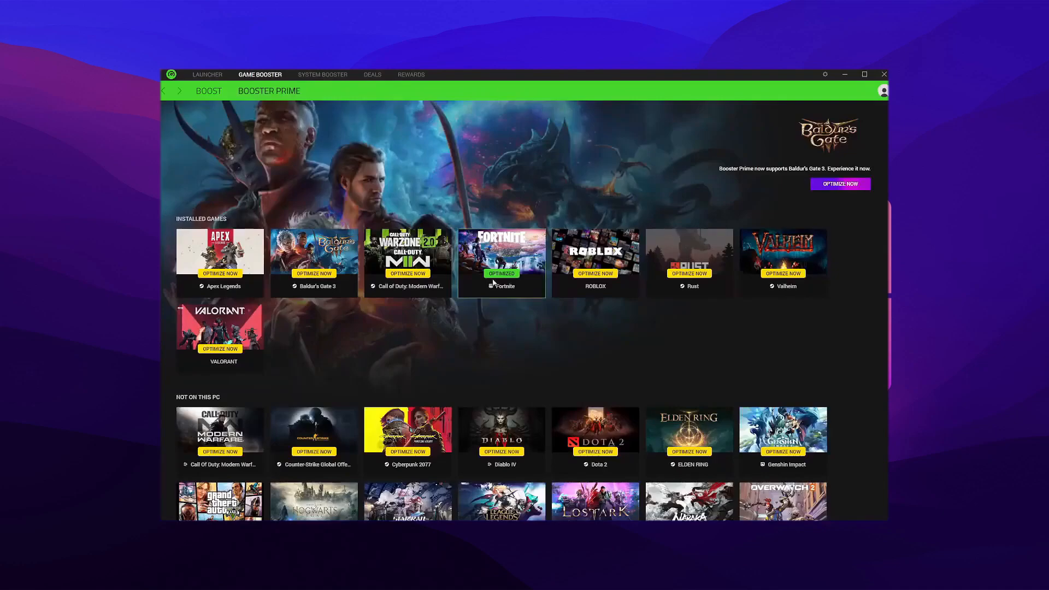
left_click(501, 252)
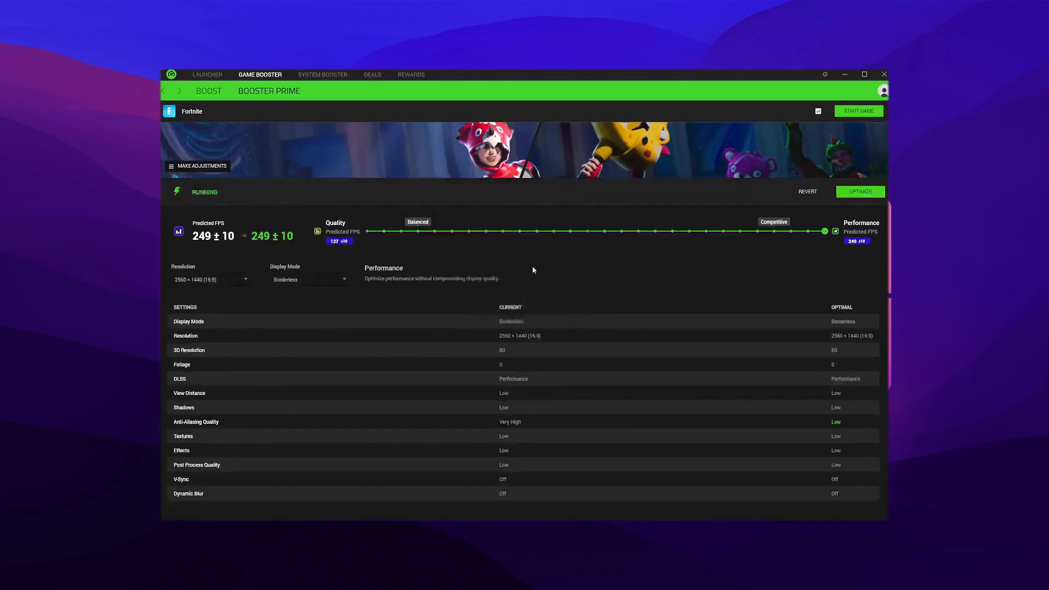
Optimize Fortnite with the Performance setting and start the game.
left_click(860, 191)
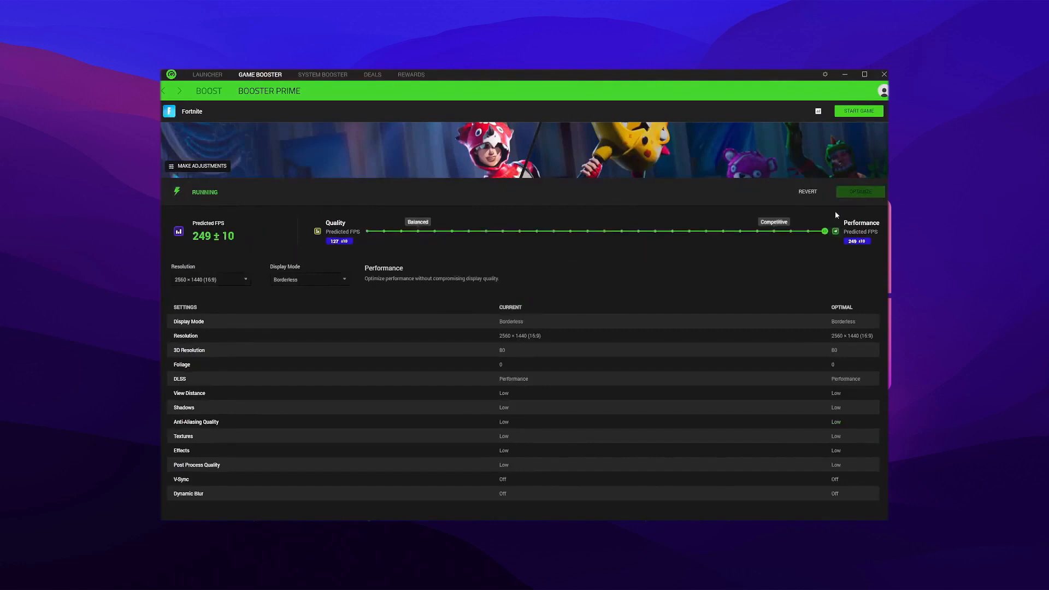
left_click(860, 110)
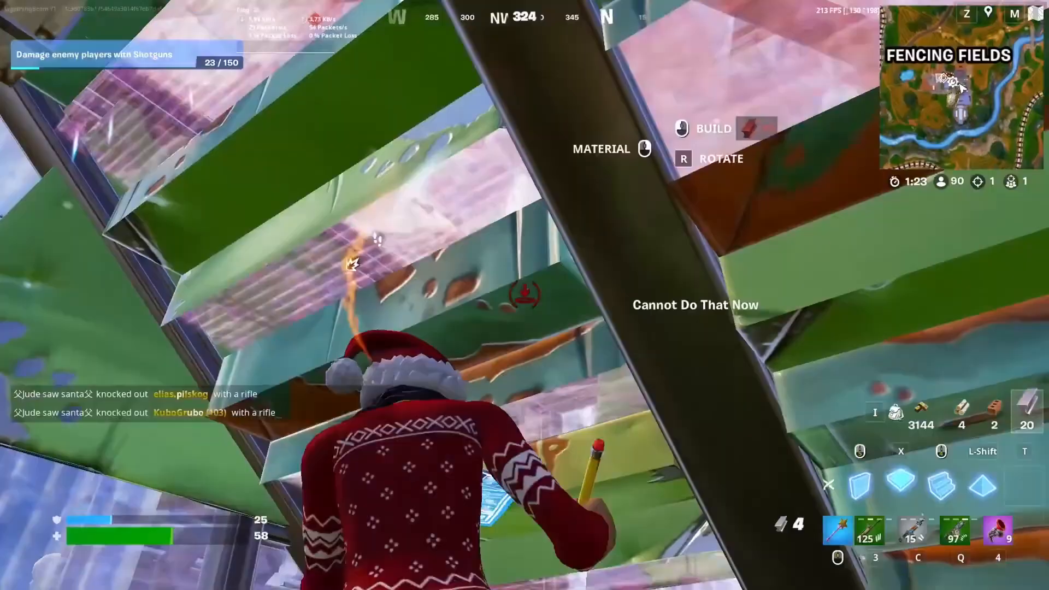